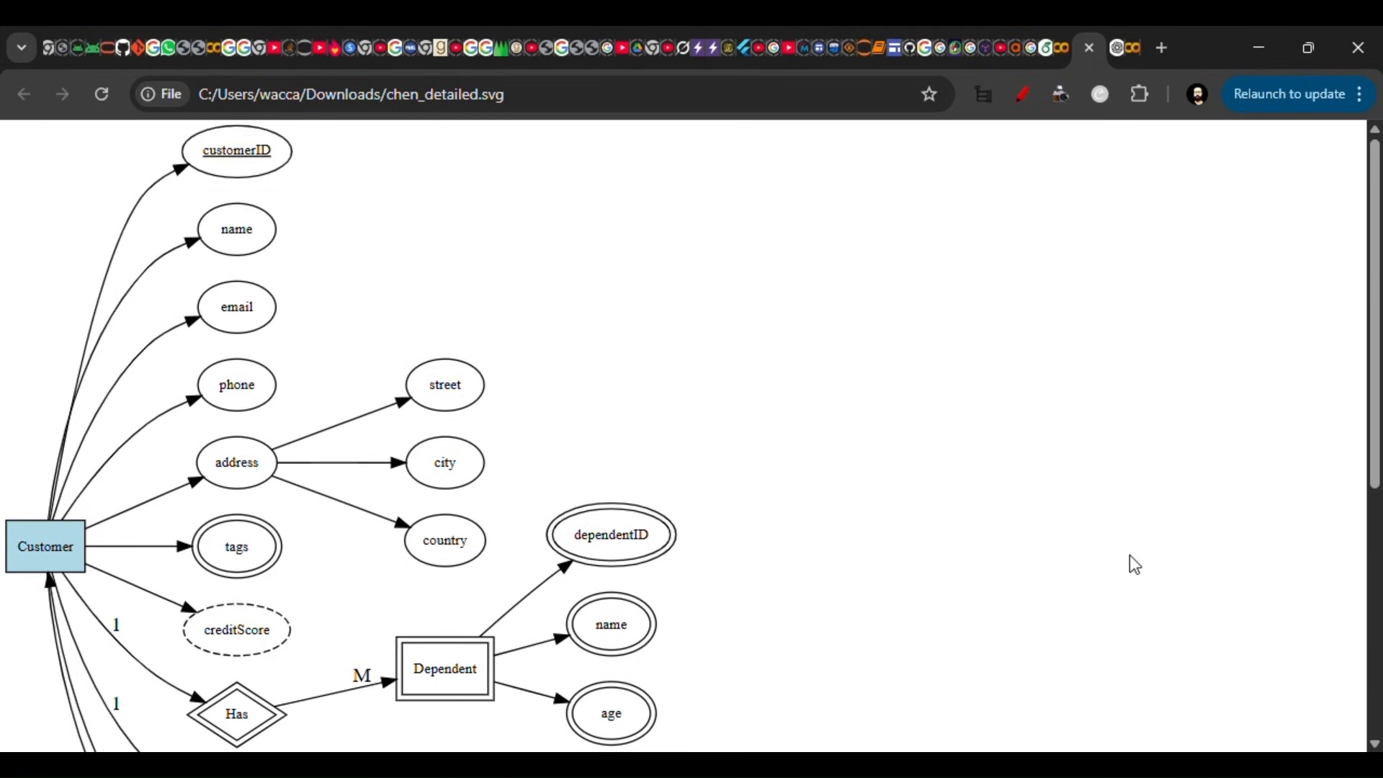
Review the drafted prompt and select its 'for an e-commerce application' part
{"action": "scroll", "scroll_direction": "down", "scroll_amount": 3}
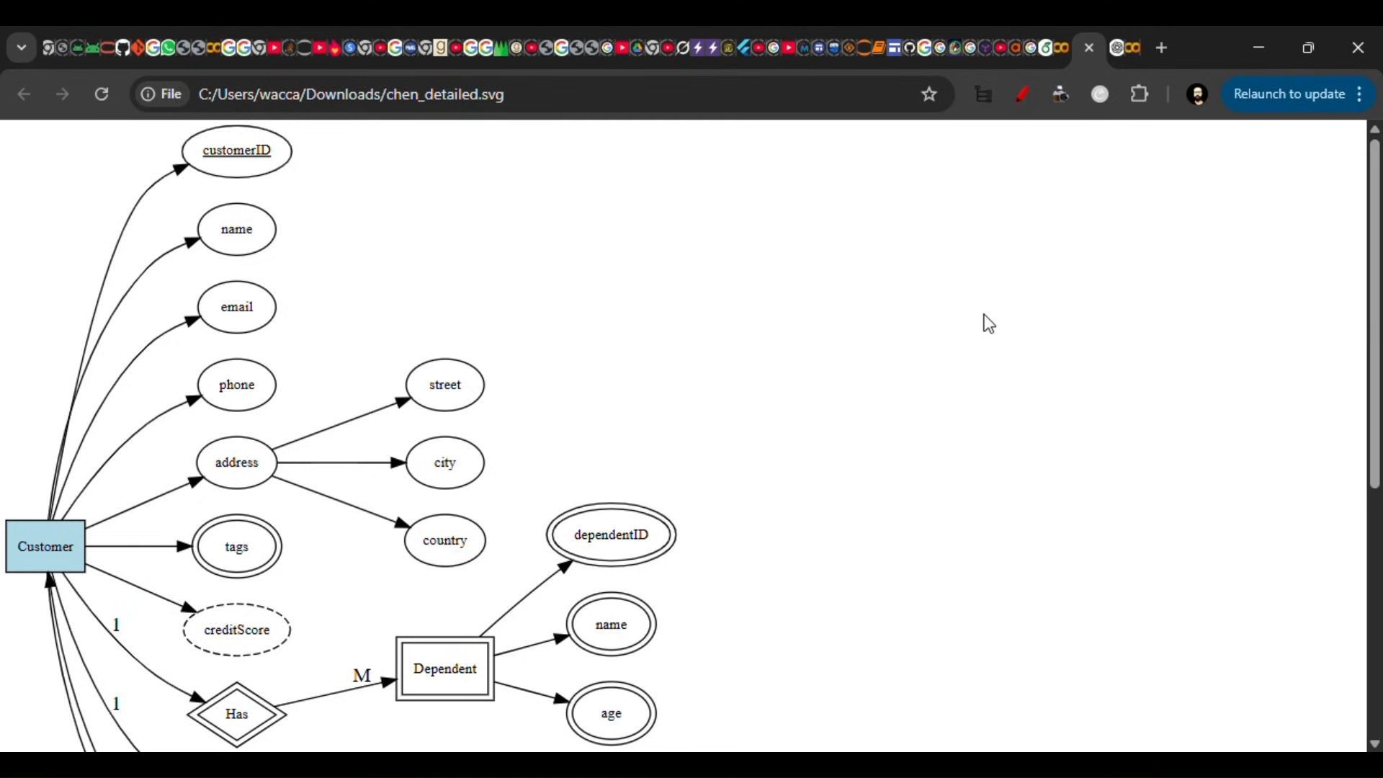
{"action": "left_click", "coordinate": [1133, 47]}
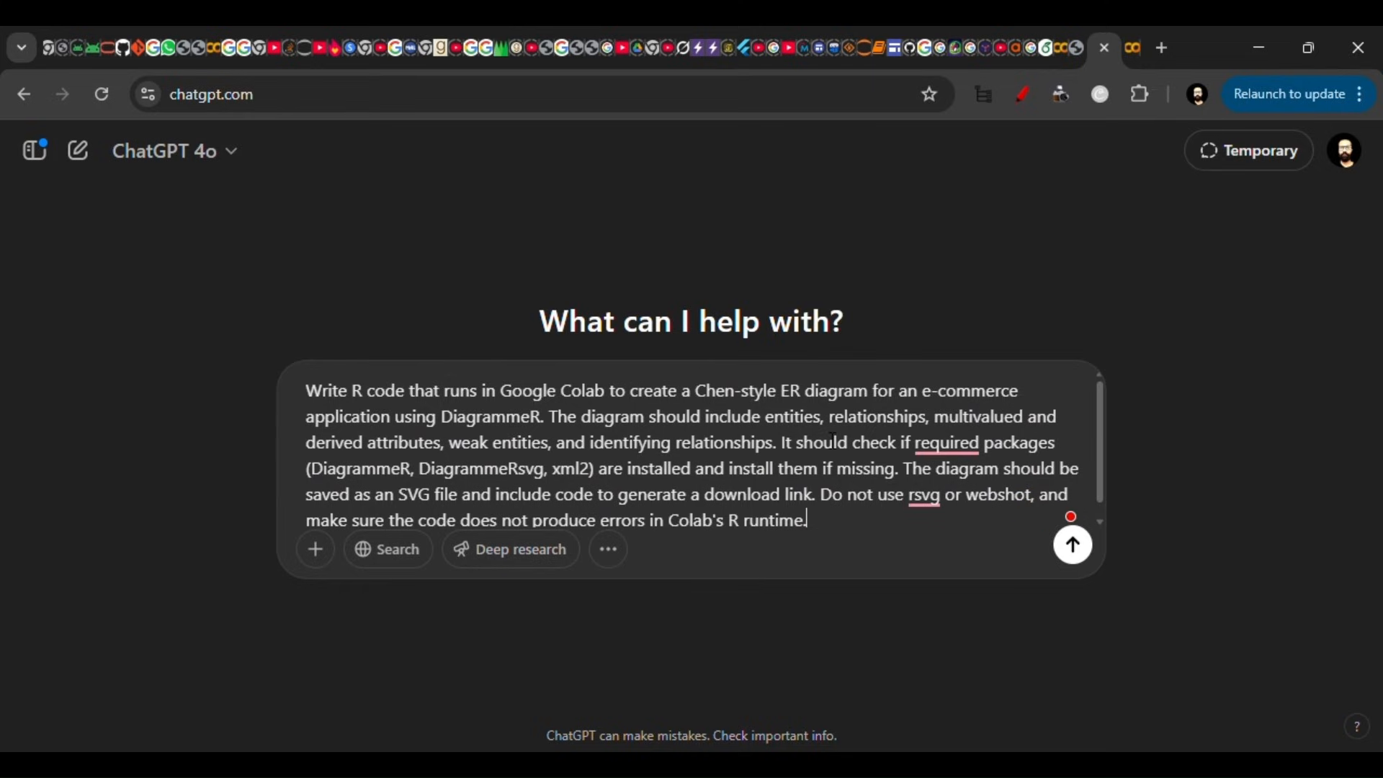
{"action": "left_click_drag", "start_coordinate": [868, 390], "coordinate": [490, 442]}
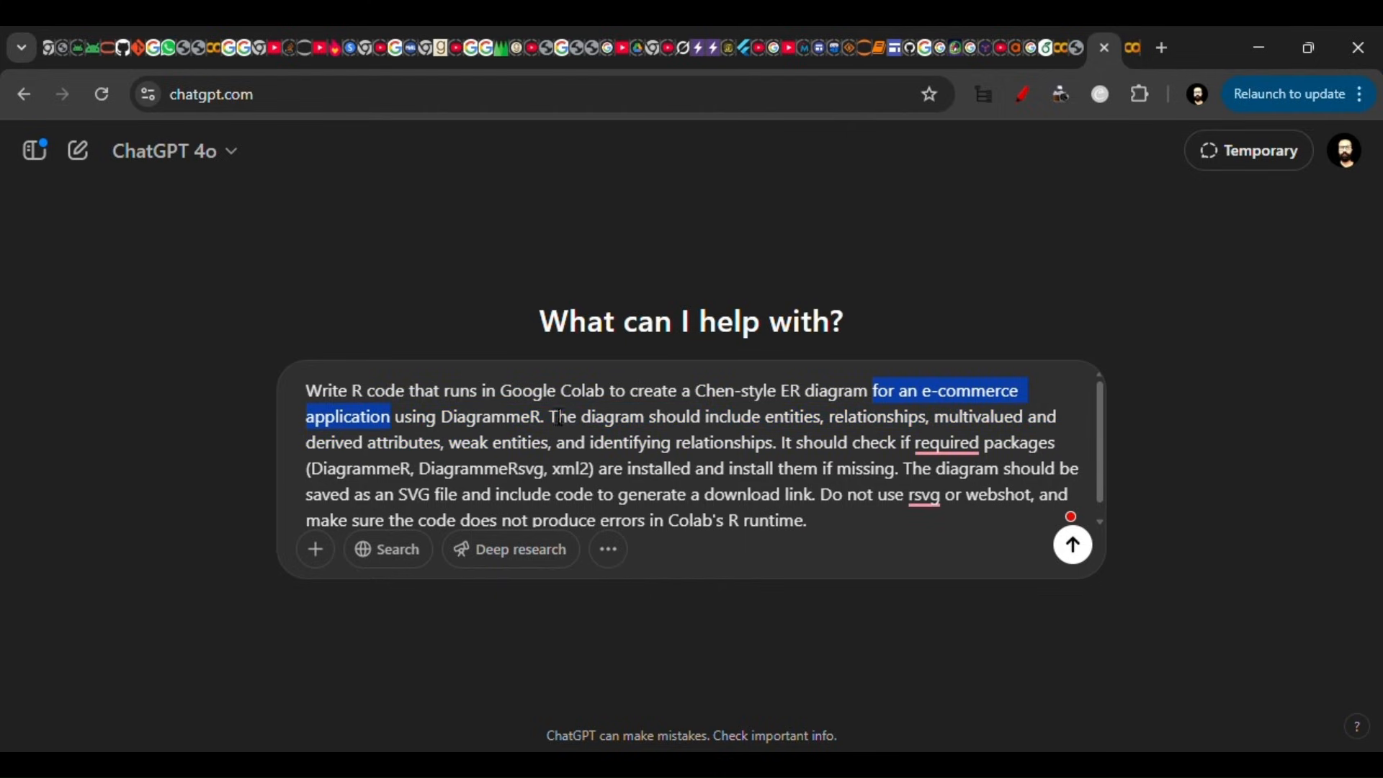
{"action": "mouse_move", "coordinate": [232, 442]}
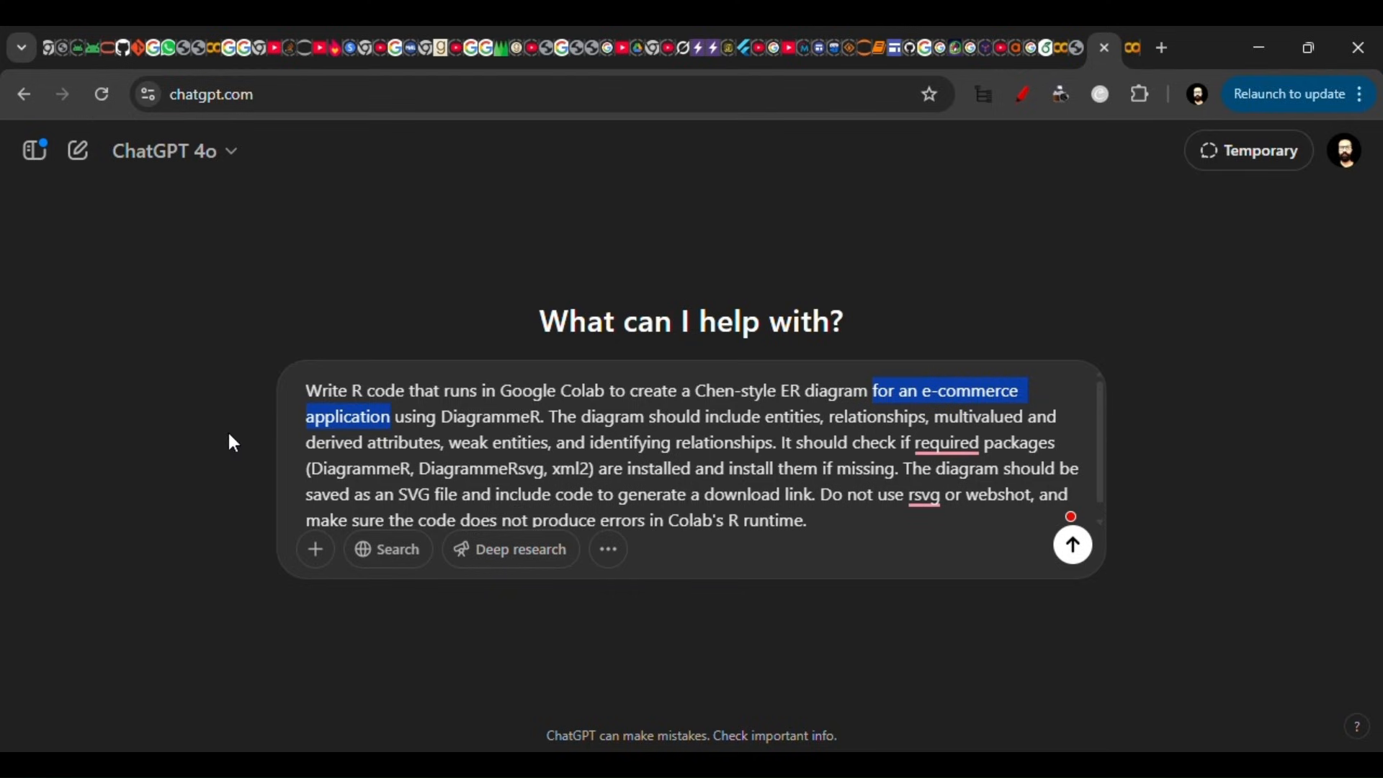
{"action": "mouse_move", "coordinate": [1072, 545]}
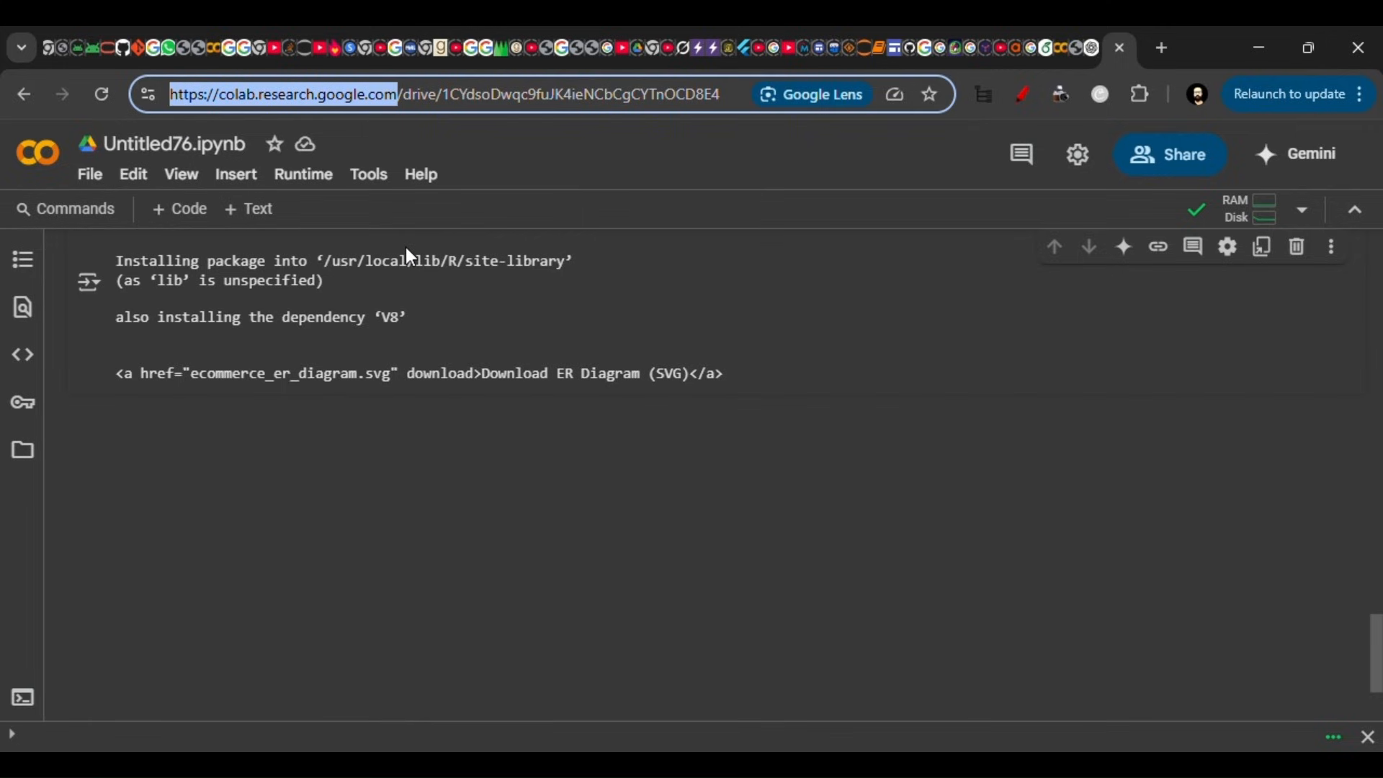
Create a new blank notebook in Drive from the File menu
{"action": "left_click", "coordinate": [90, 174]}
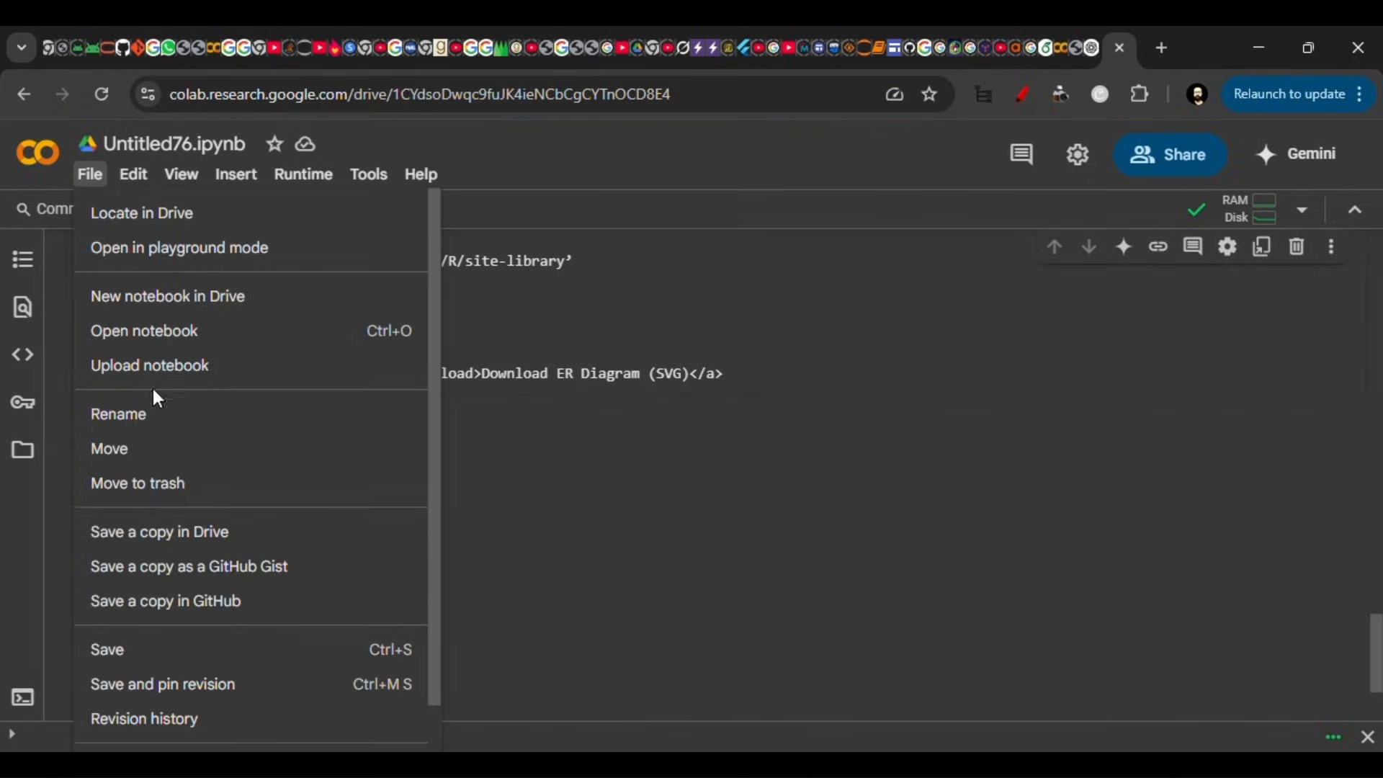
{"action": "left_click", "coordinate": [167, 295]}
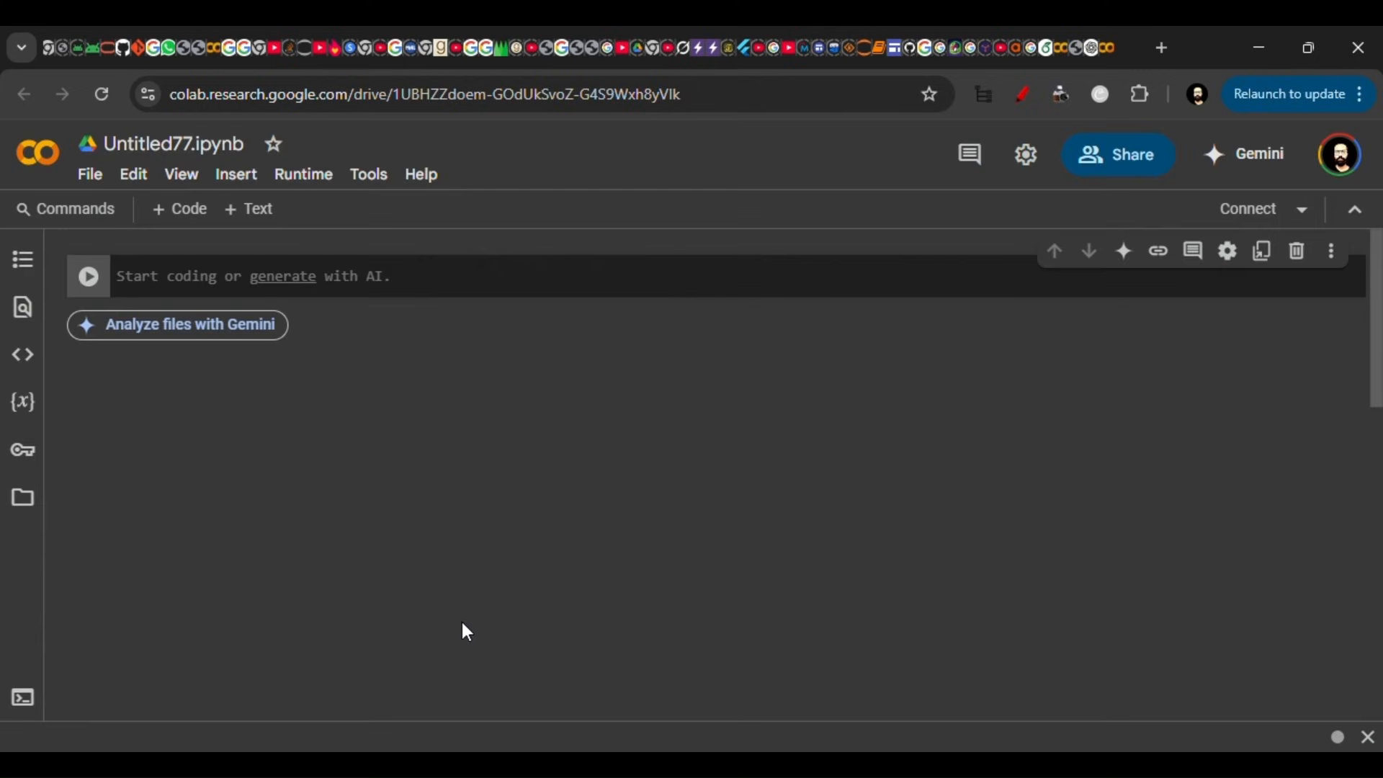
{"action": "left_click", "coordinate": [1093, 47]}
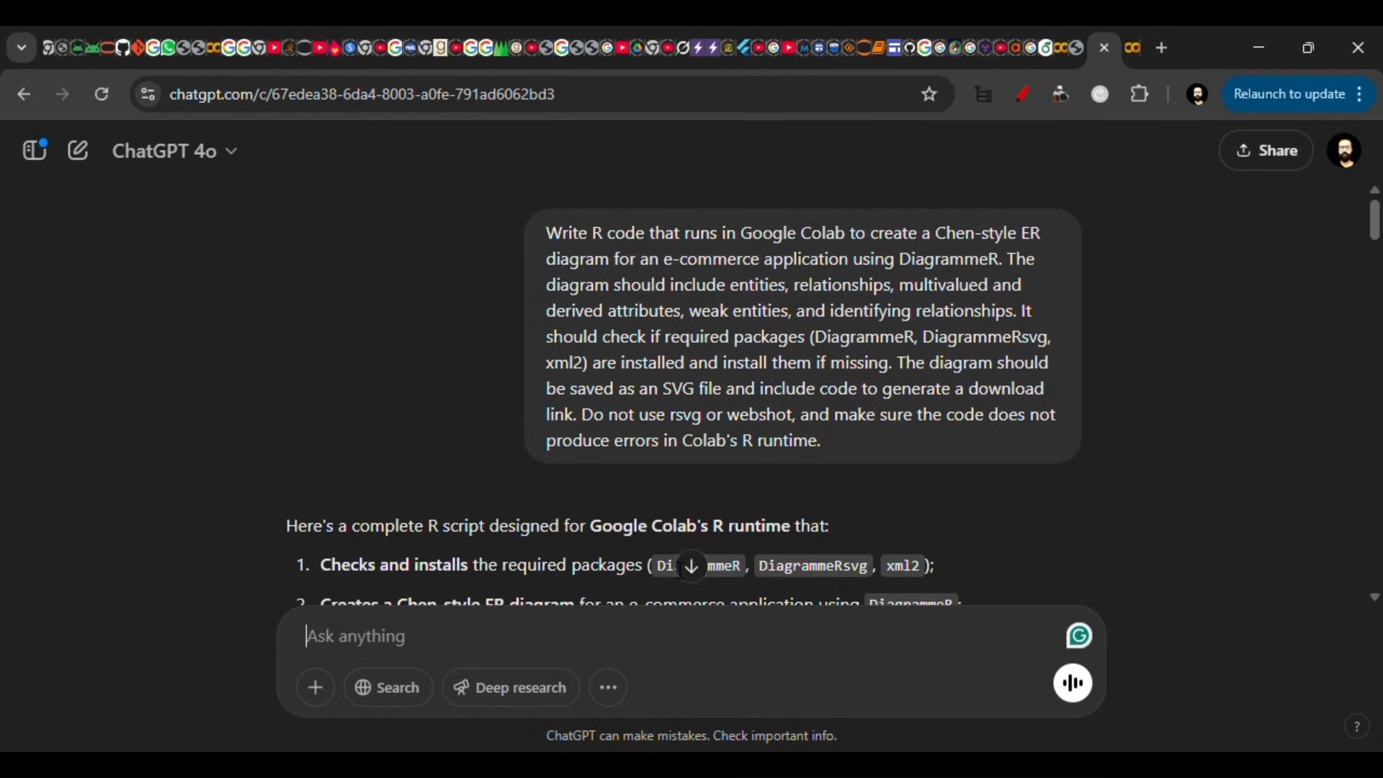
{"action": "scroll", "scroll_direction": "down", "scroll_amount": 3}
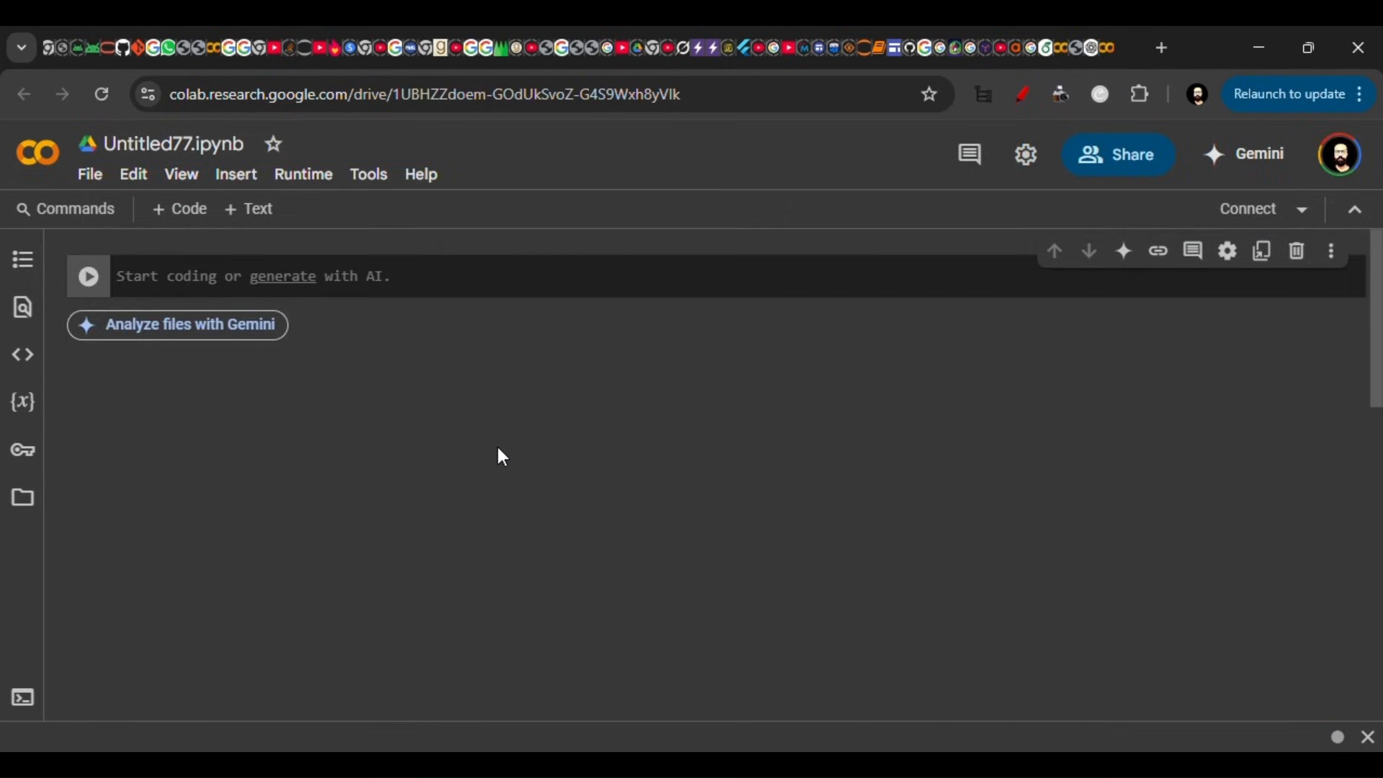
Change the notebook's runtime type from Python 3 to R and save it
{"action": "left_click", "coordinate": [302, 174]}
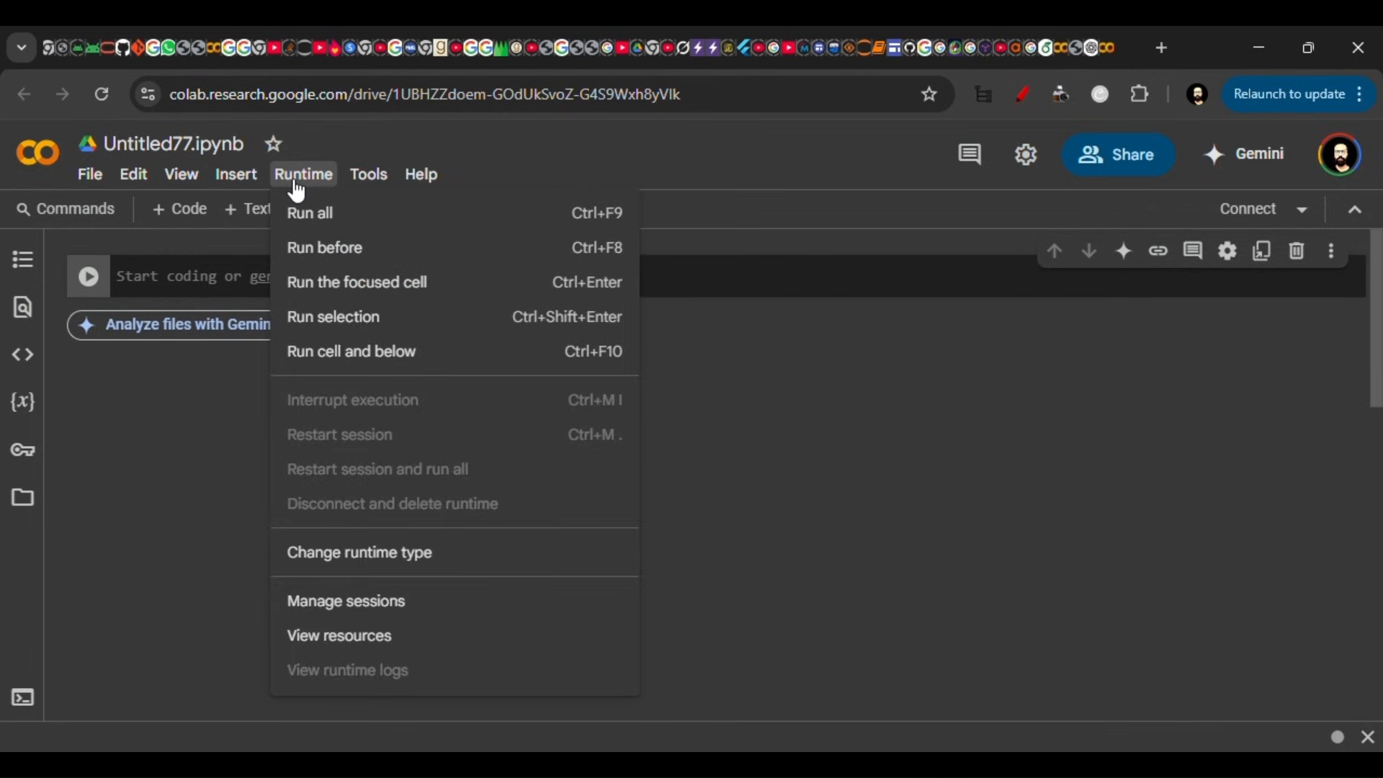
{"action": "mouse_move", "coordinate": [359, 552]}
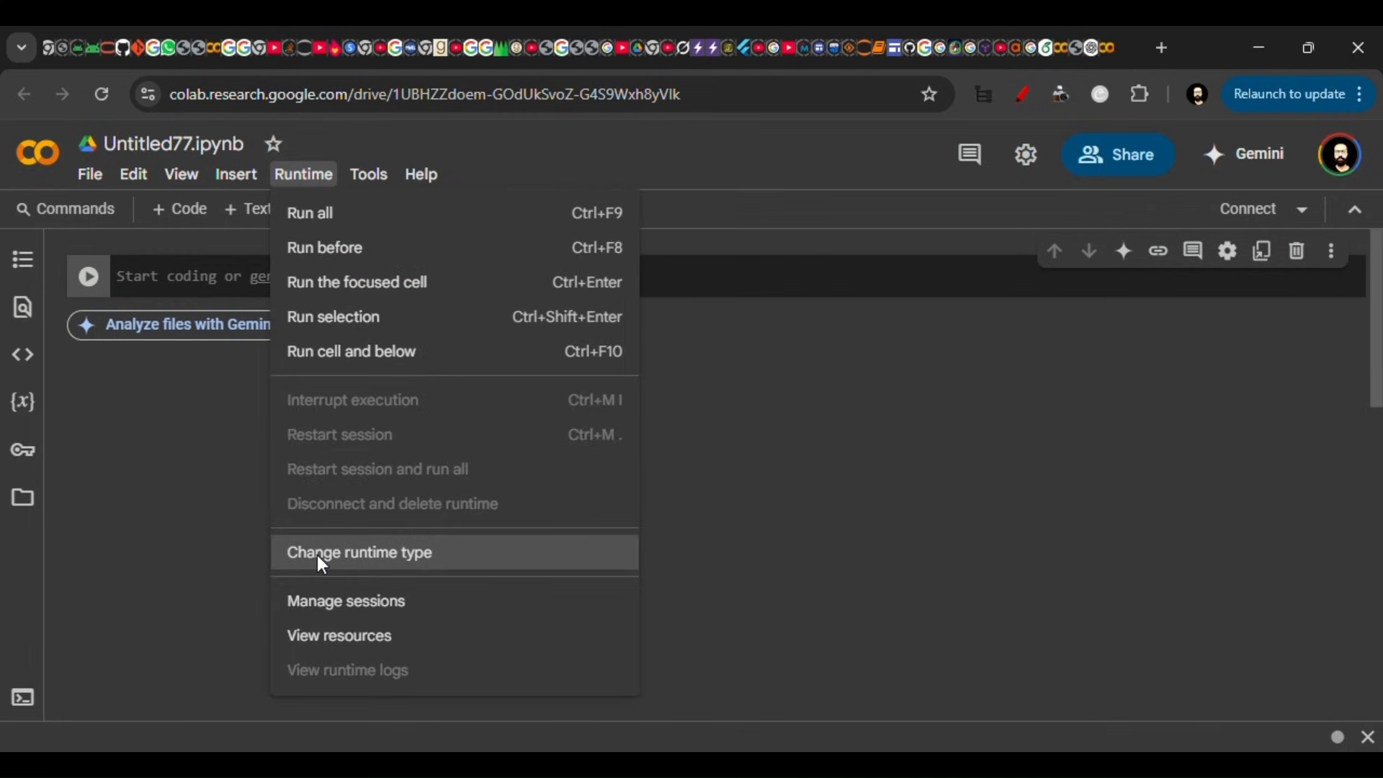
{"action": "left_click", "coordinate": [359, 552]}
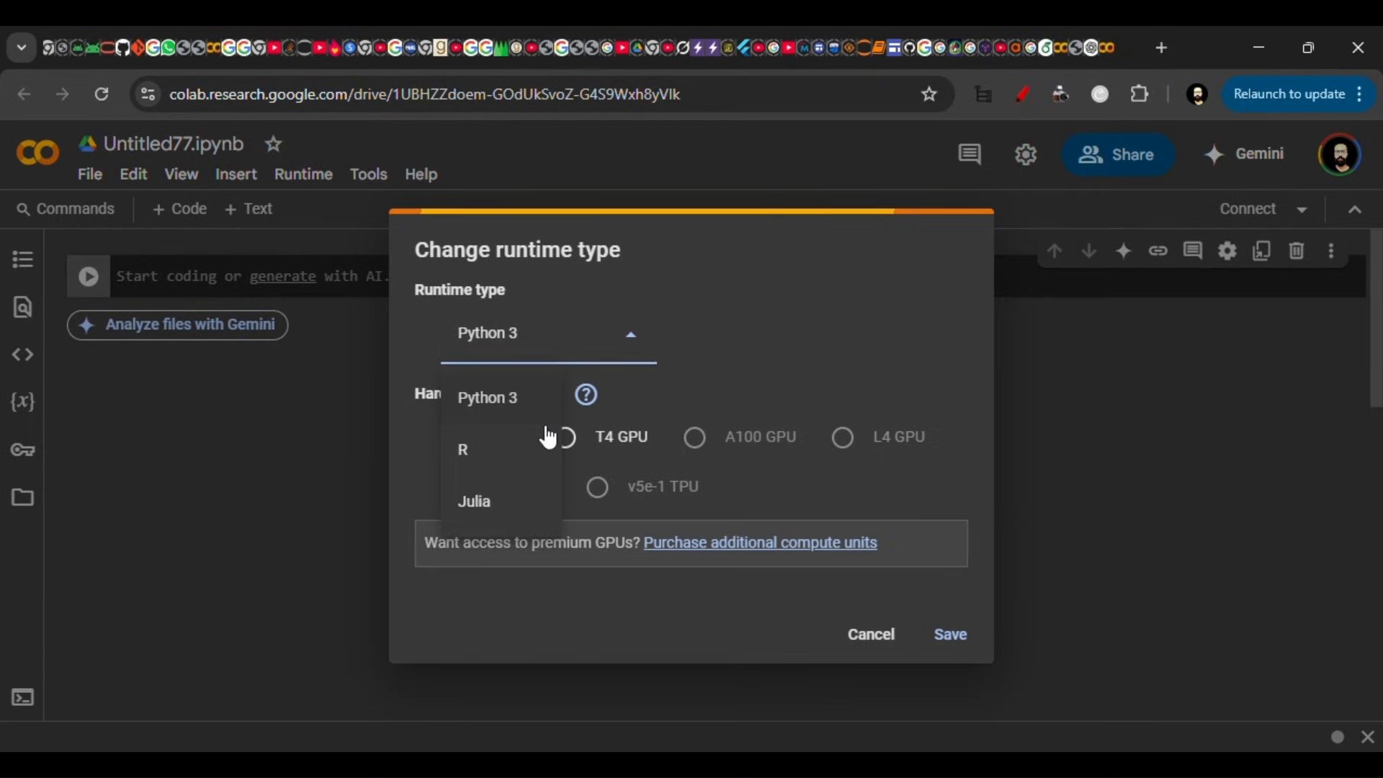
{"action": "left_click", "coordinate": [462, 449]}
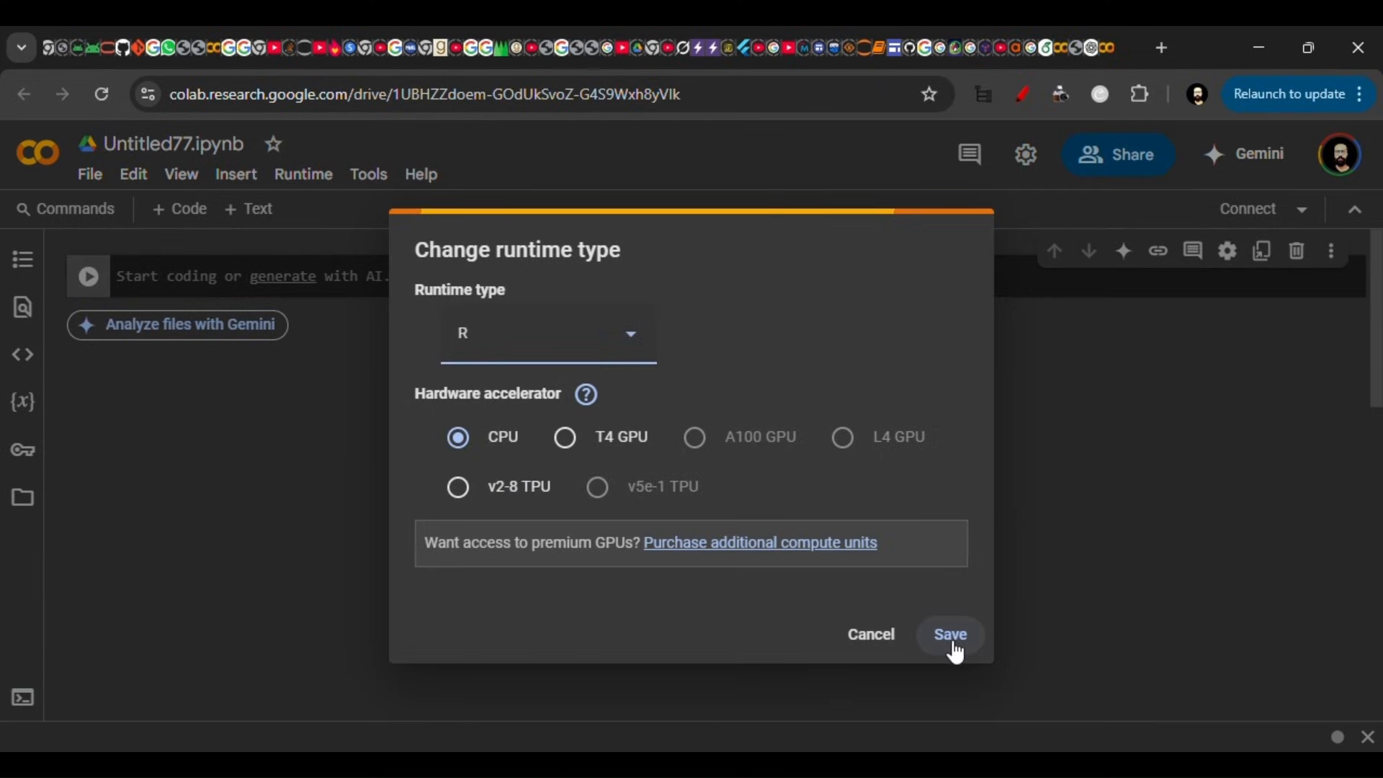
{"action": "left_click", "coordinate": [949, 634]}
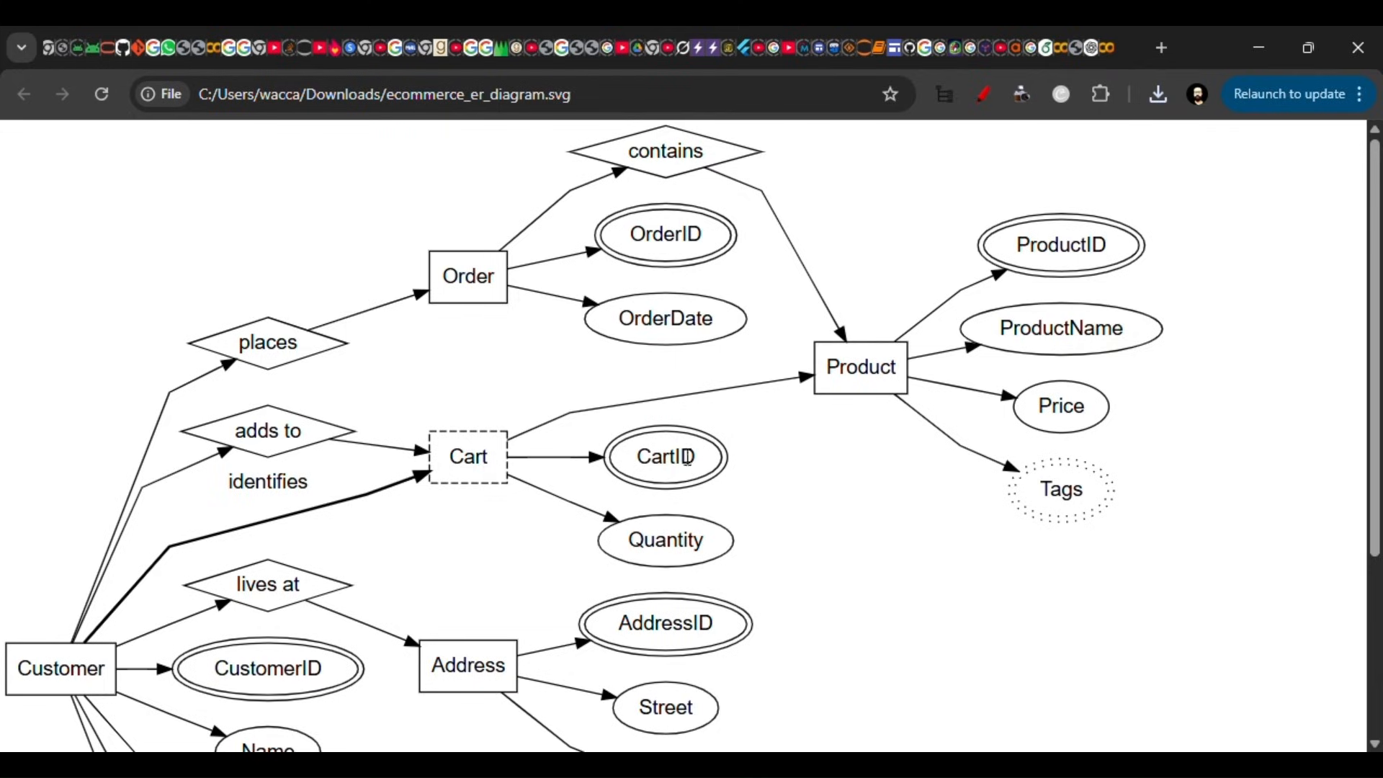
Scroll the Untitled76 notebook to reveal its files and the SVG download link
{"action": "scroll", "scroll_direction": "down", "scroll_amount": 3}
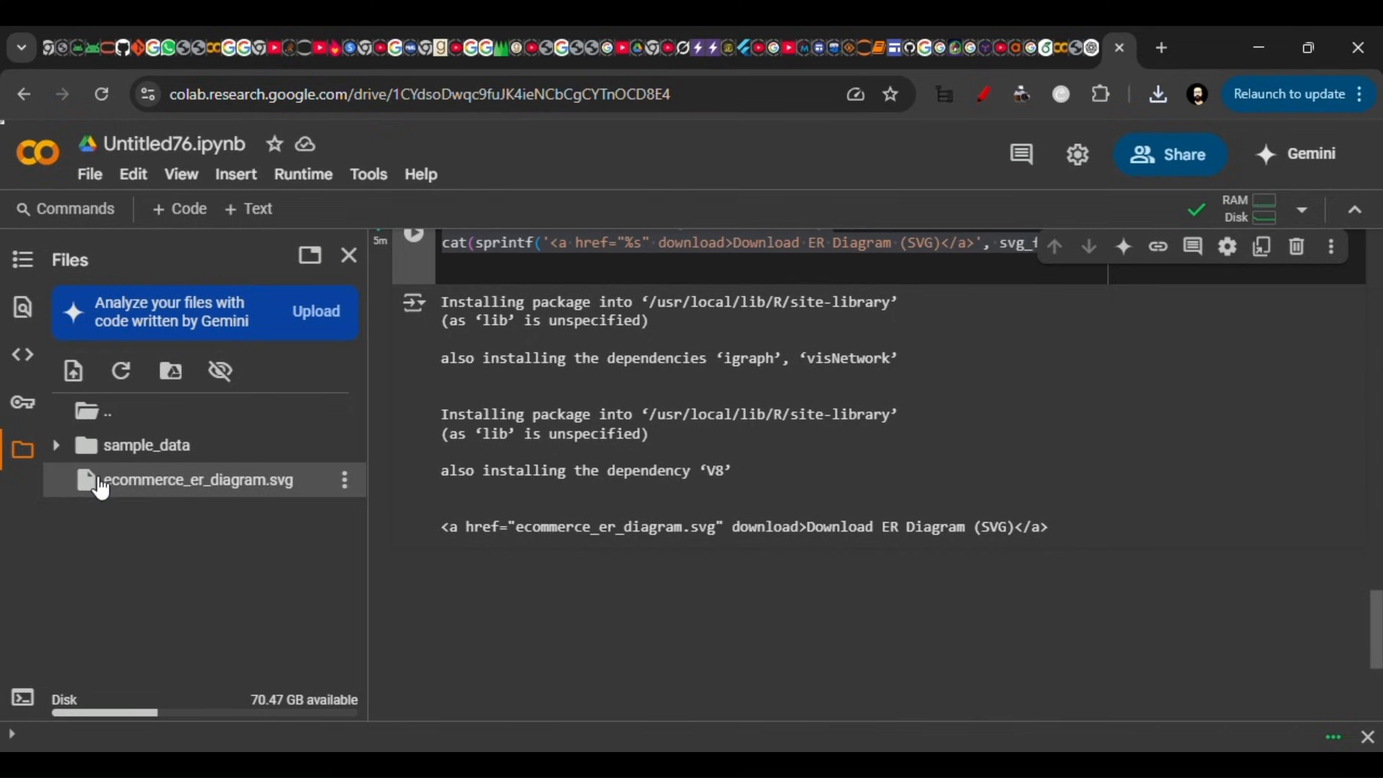
{"action": "mouse_move", "coordinate": [23, 447]}
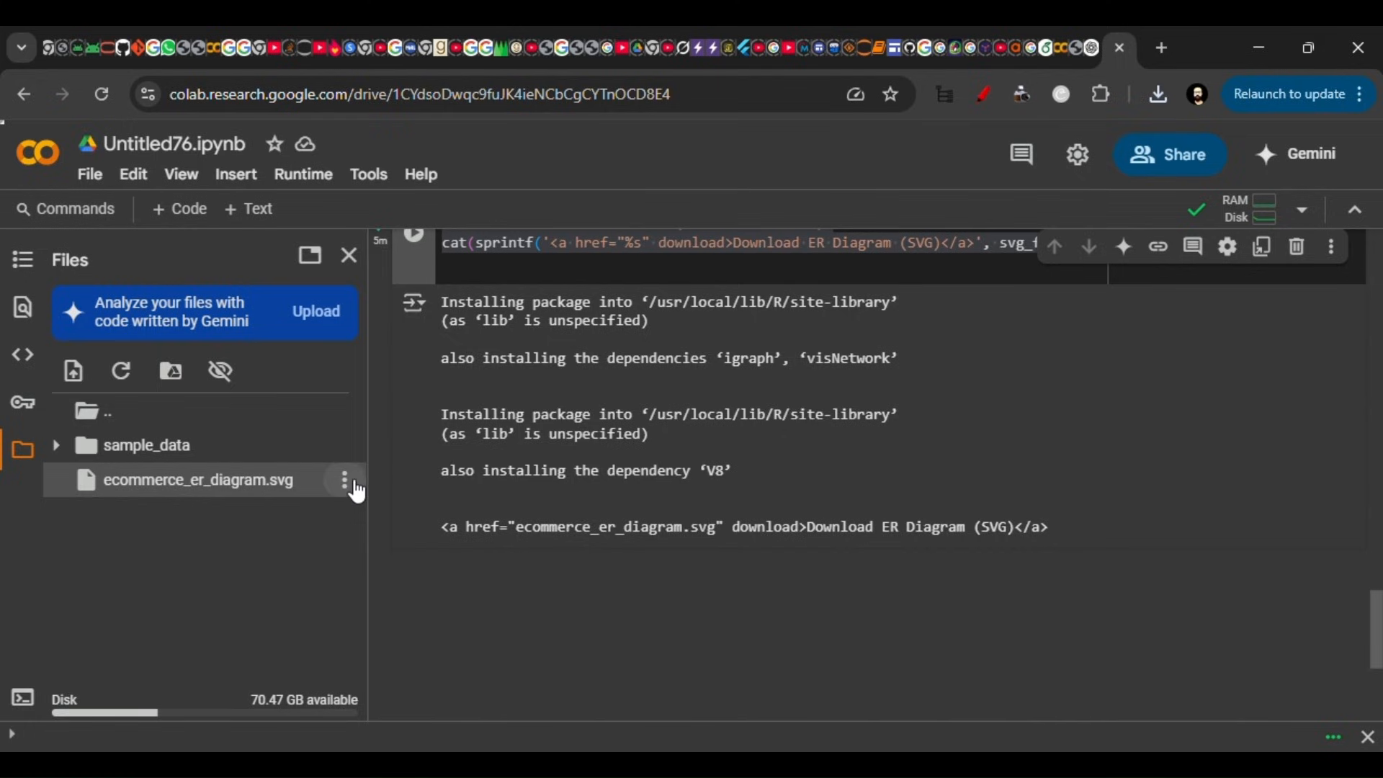
Download ecommerce_er_diagram.svg from the Files panel to the computer
{"action": "left_click", "coordinate": [344, 478]}
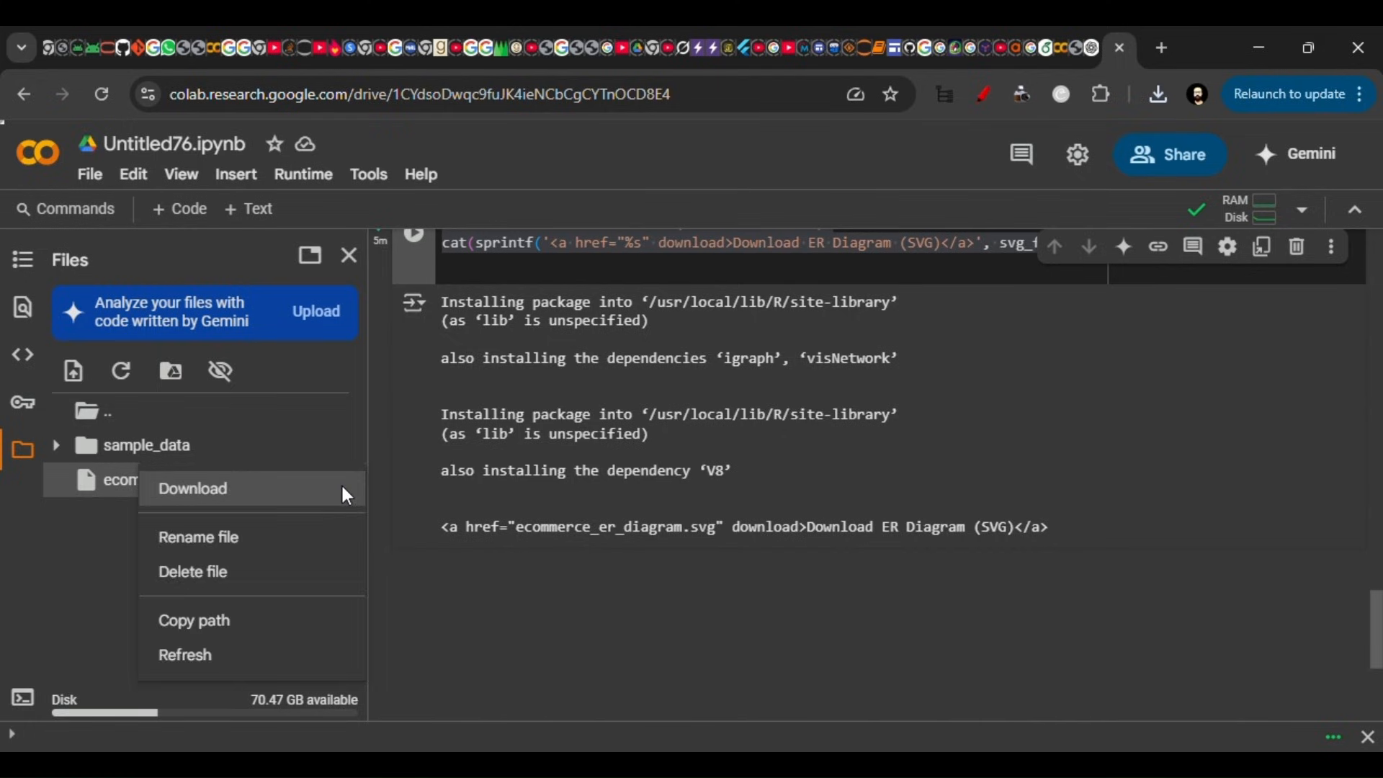
{"action": "left_click", "coordinate": [191, 488]}
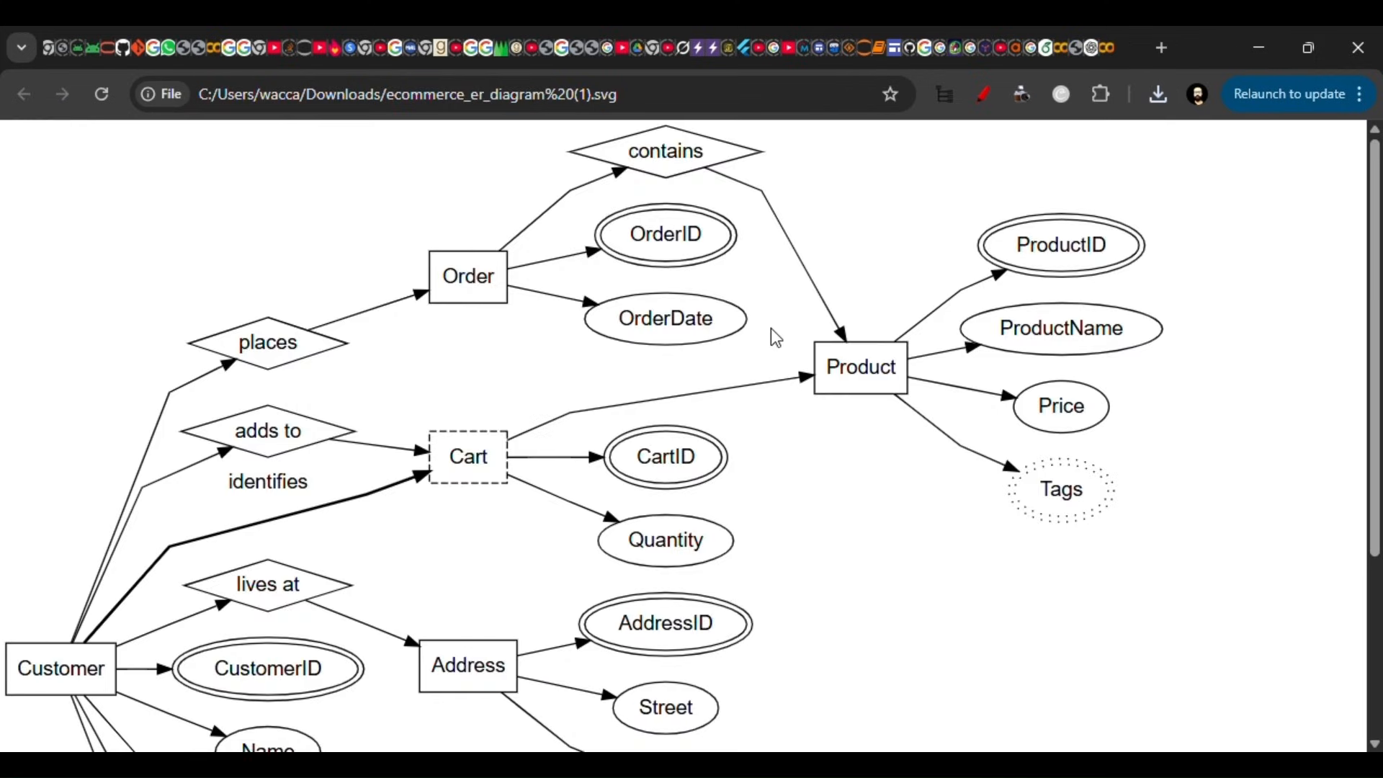
{"action": "scroll", "scroll_direction": "down", "scroll_amount": 3}
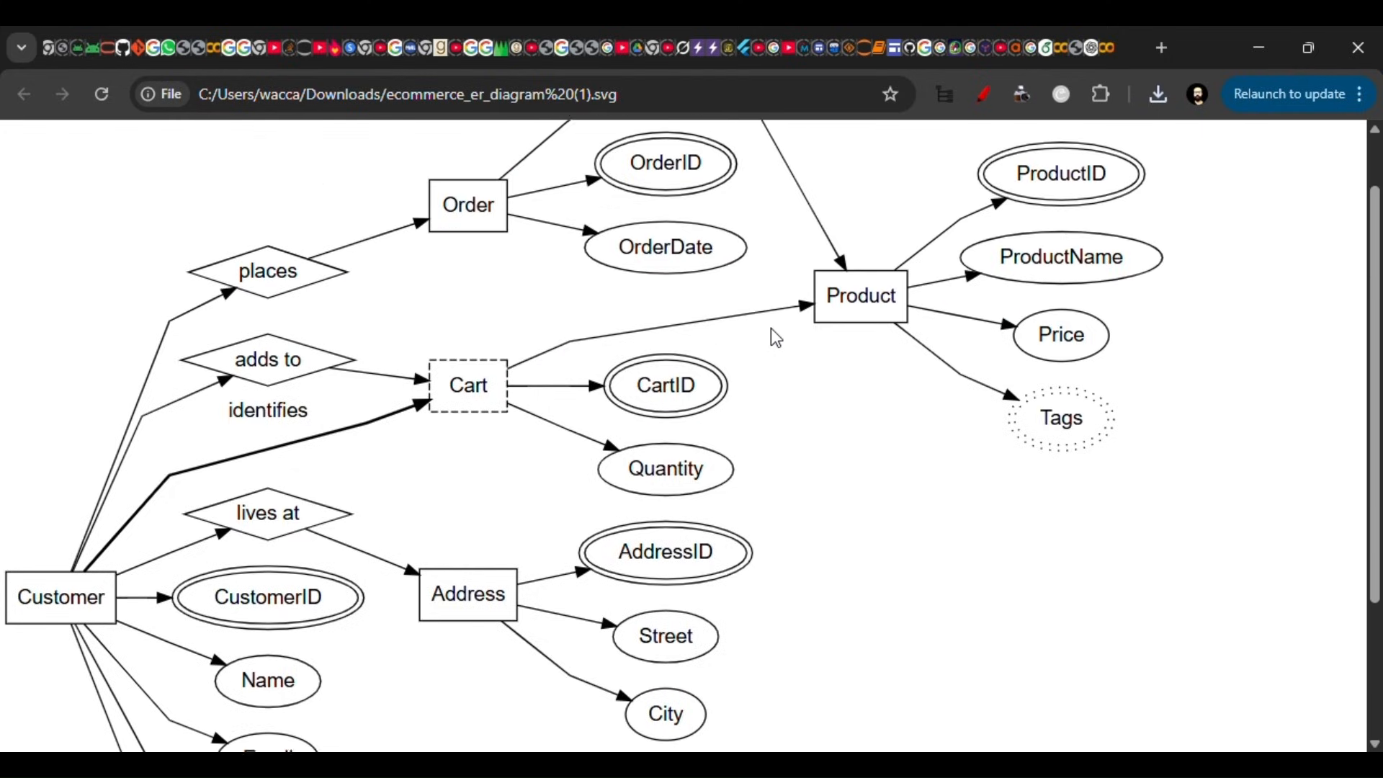
{"action": "scroll", "scroll_direction": "down", "scroll_amount": 3}
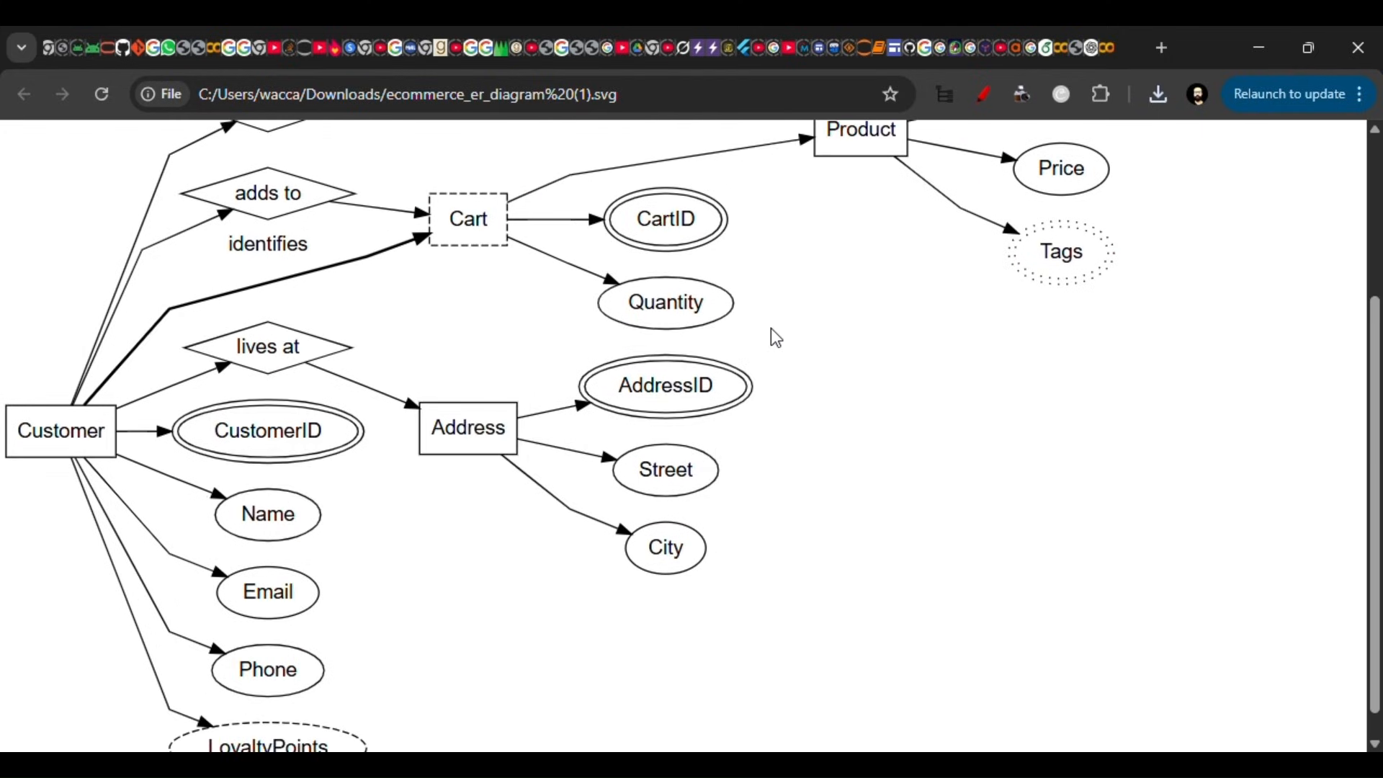
{"action": "scroll", "scroll_direction": "down", "scroll_amount": 3}
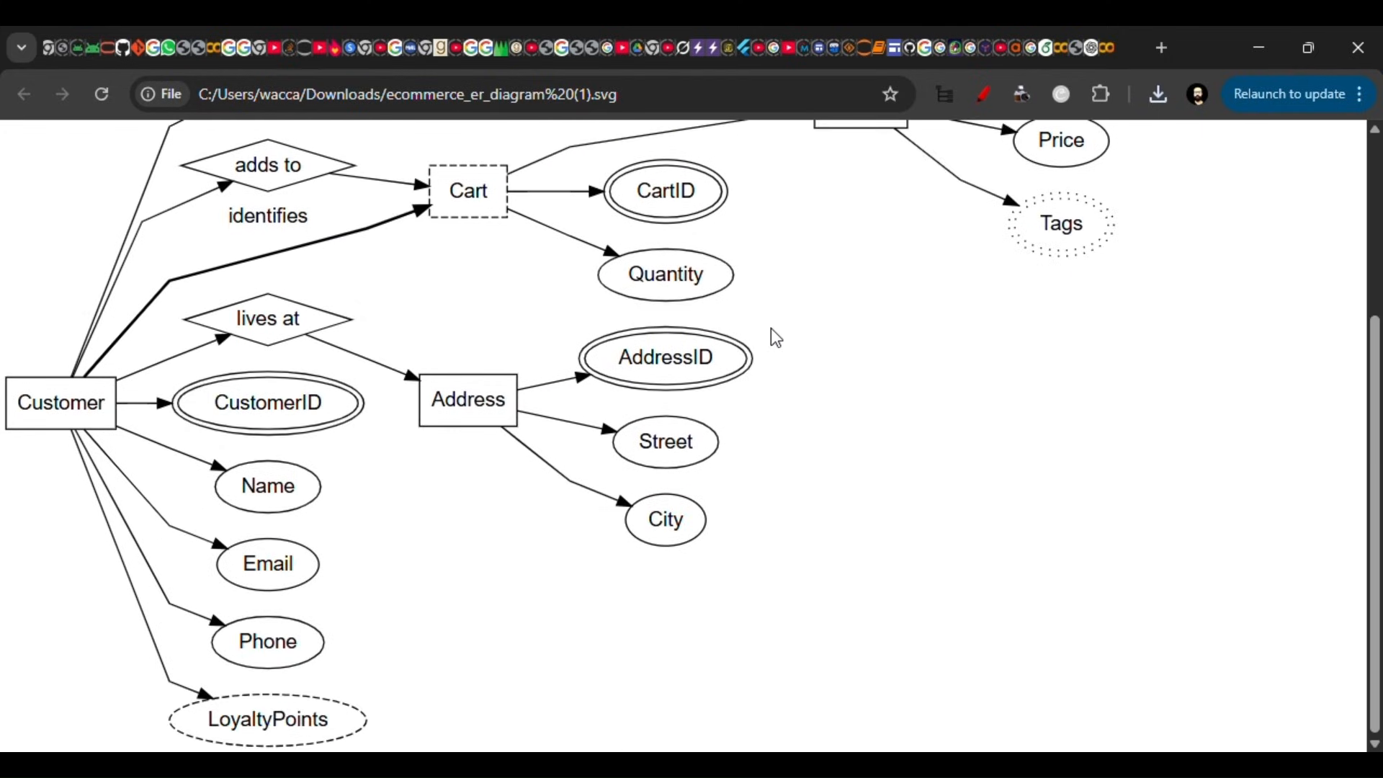
{"action": "scroll", "scroll_direction": "down", "scroll_amount": 3}
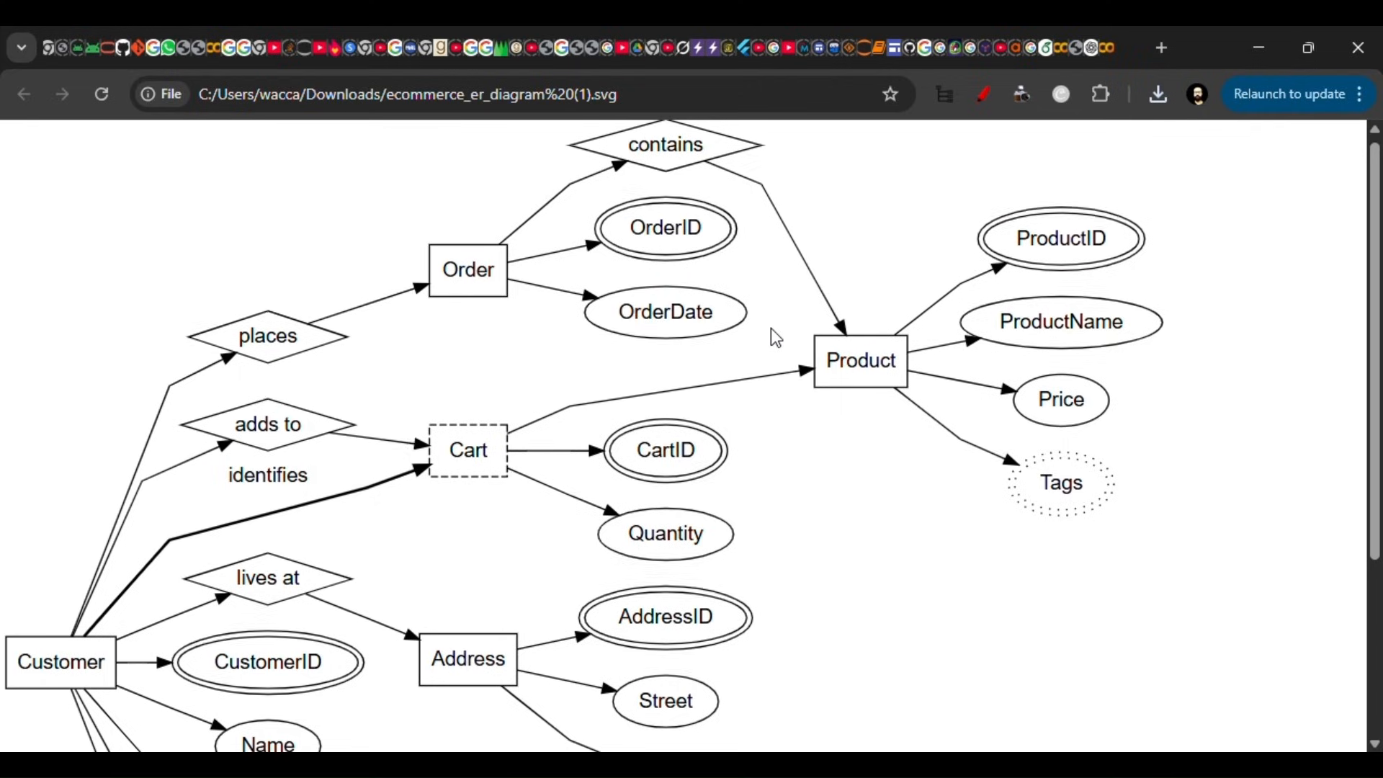
{"action": "scroll", "scroll_direction": "down", "scroll_amount": 3}
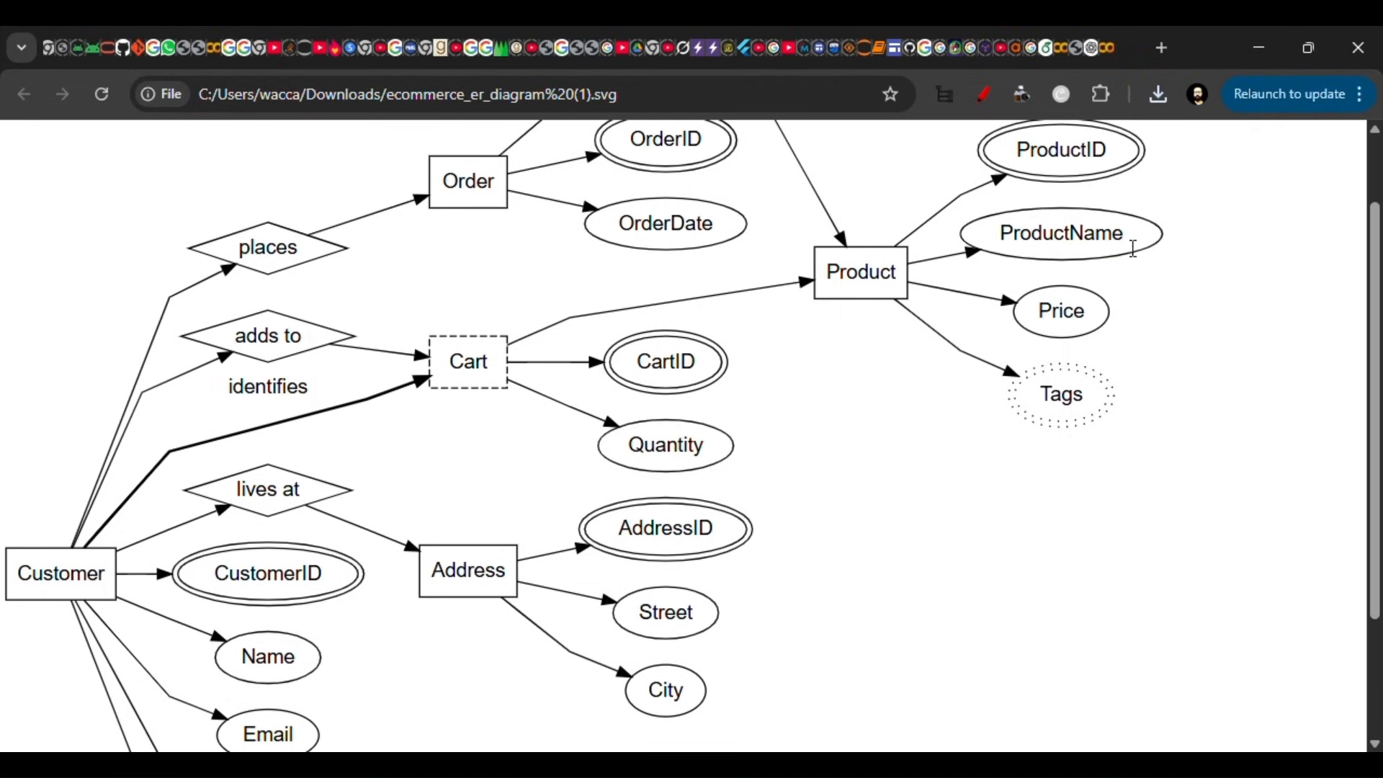
{"action": "scroll", "scroll_direction": "down", "scroll_amount": 3}
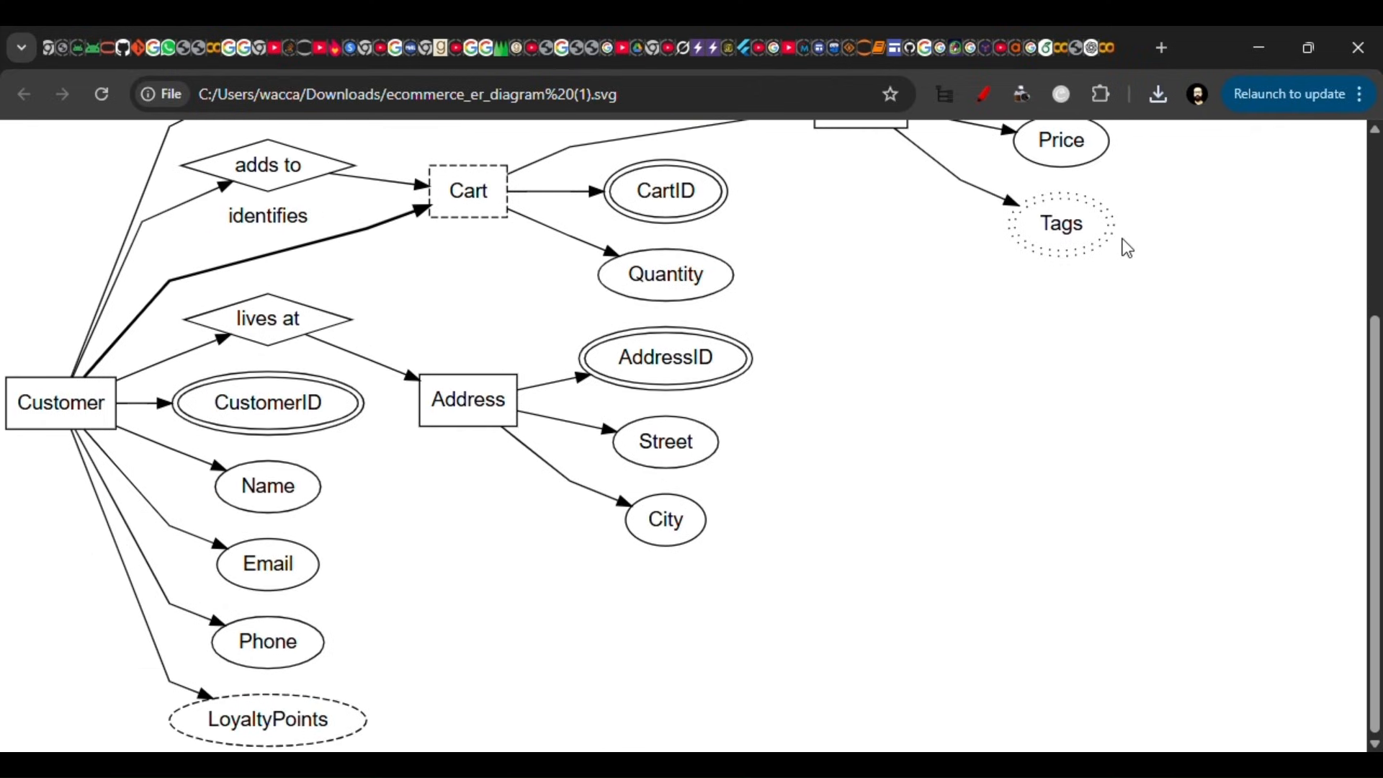